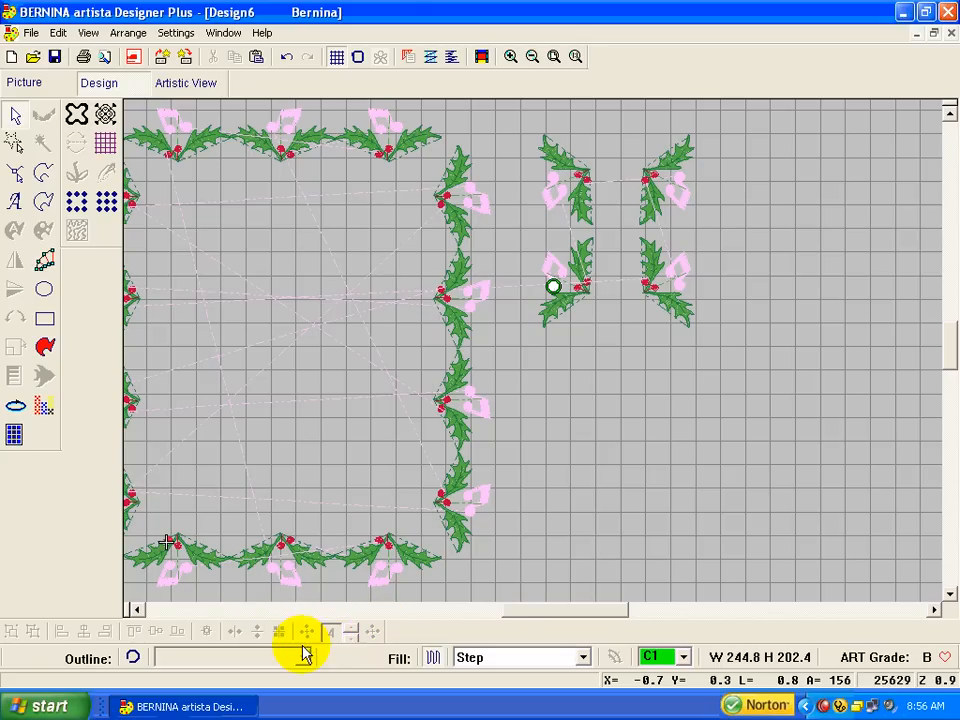
{"action": "mouse_move", "coordinate": [306, 632]}
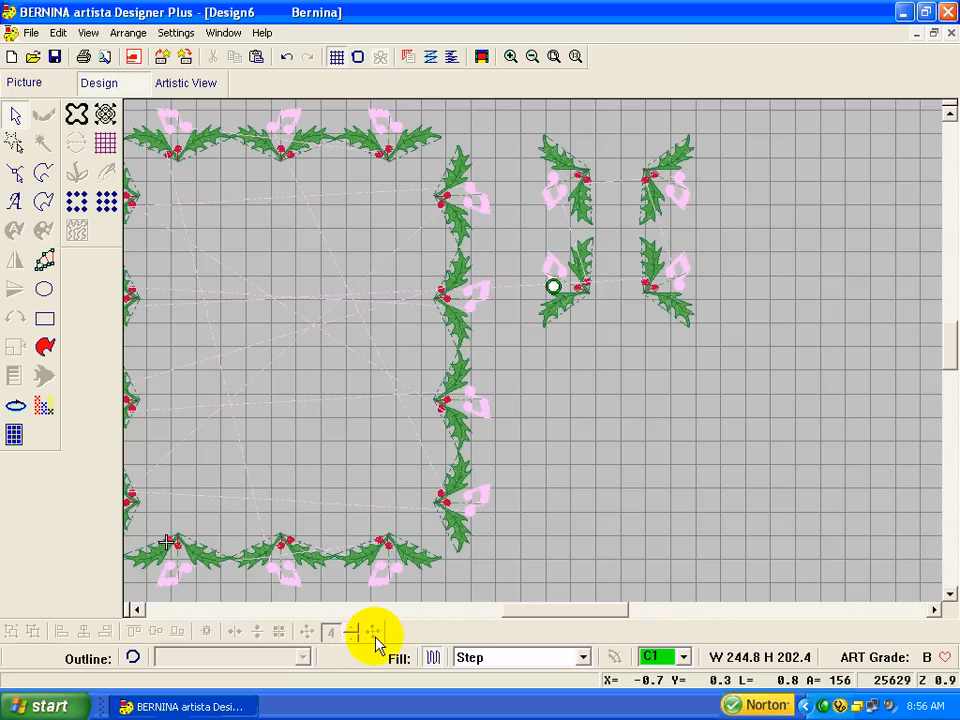
{"action": "mouse_move", "coordinate": [372, 632]}
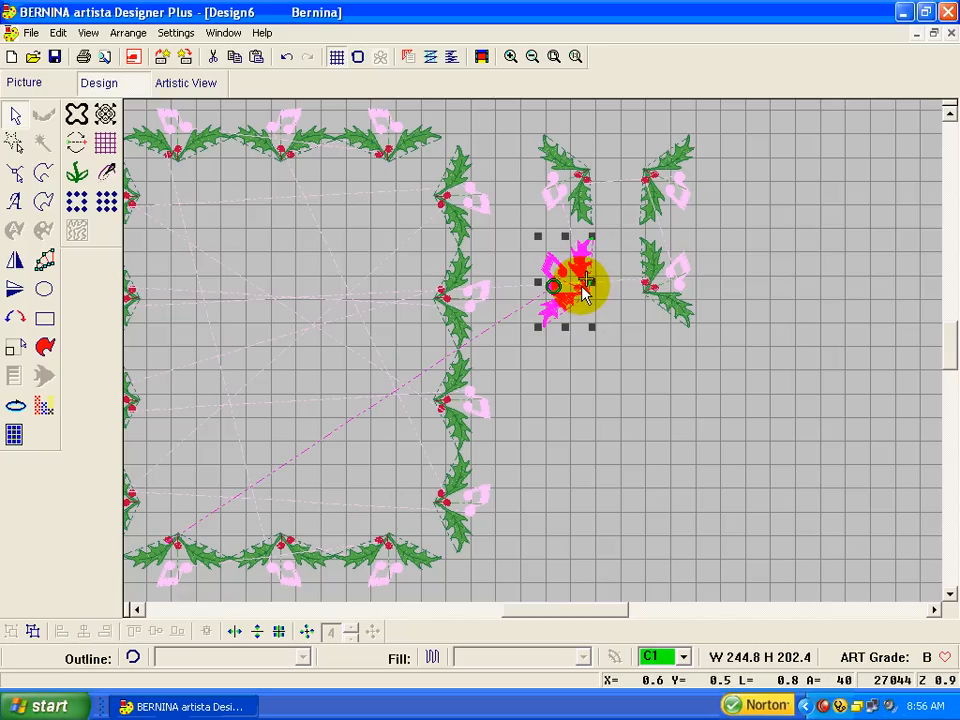
Move a holly sprig into open space and build a five-point wreath around a chosen center.
{"action": "left_click_drag", "start_coordinate": [564, 284], "coordinate": [624, 424]}
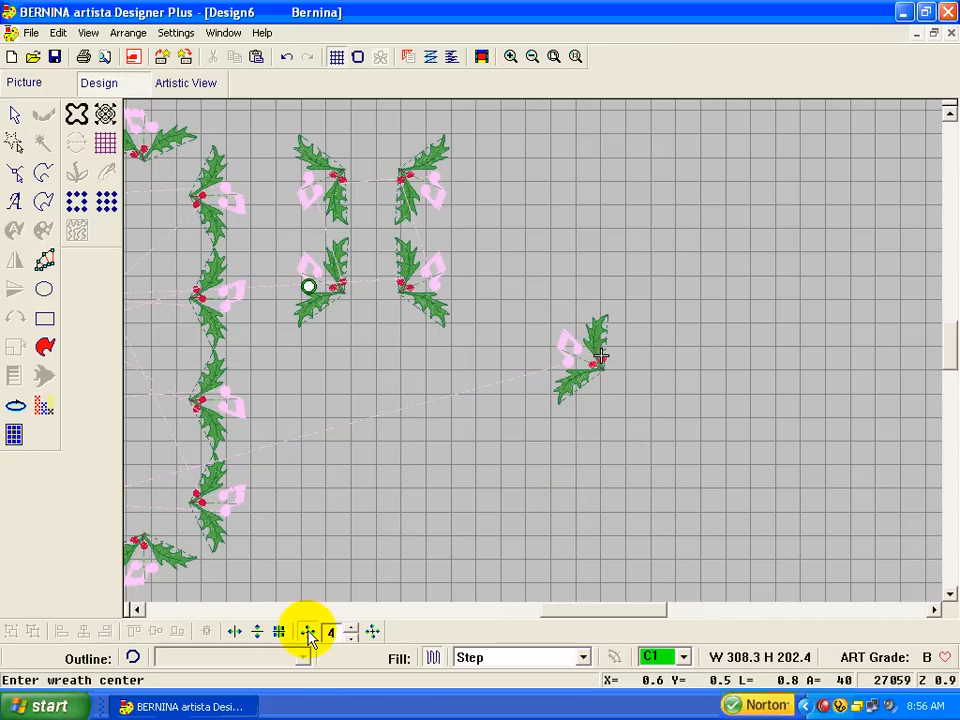
{"action": "mouse_move", "coordinate": [360, 632]}
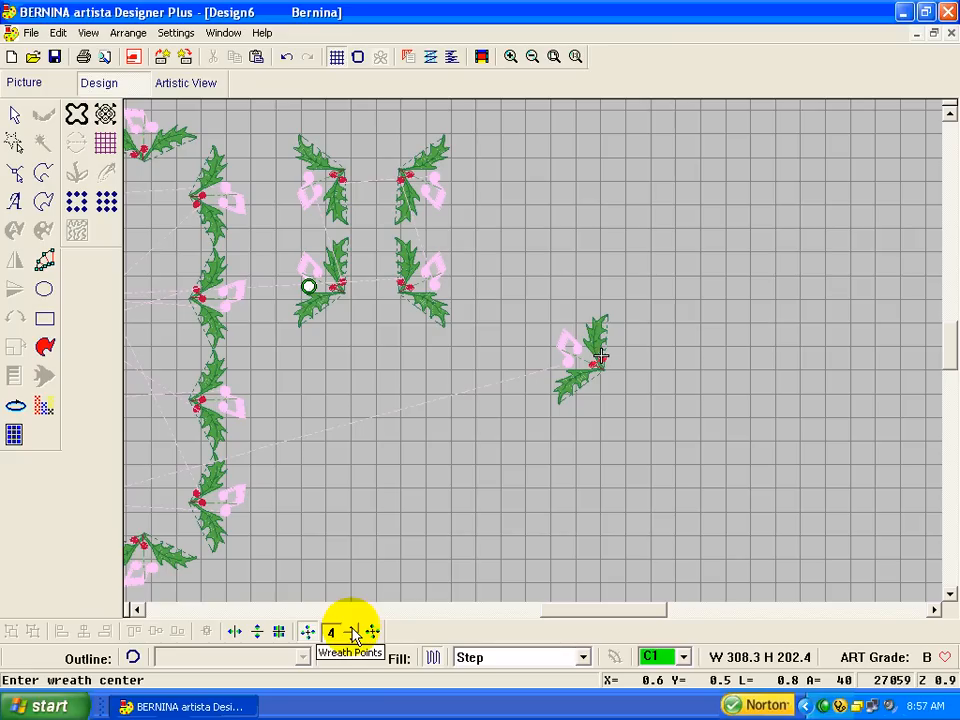
{"action": "left_click", "coordinate": [352, 628]}
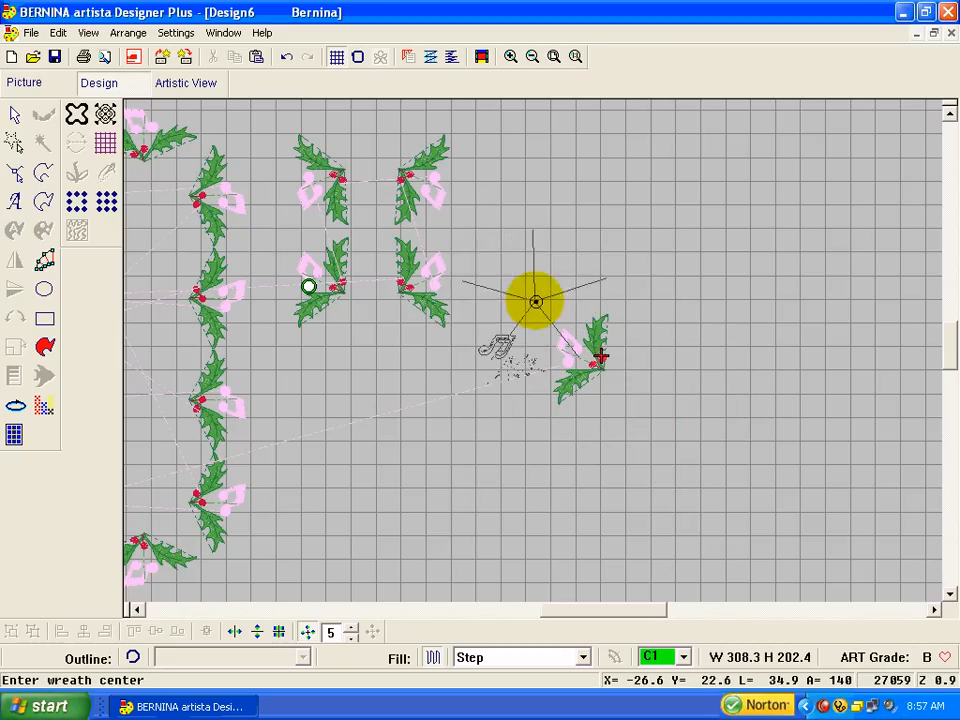
{"action": "left_click_drag", "start_coordinate": [536, 300], "coordinate": [596, 300]}
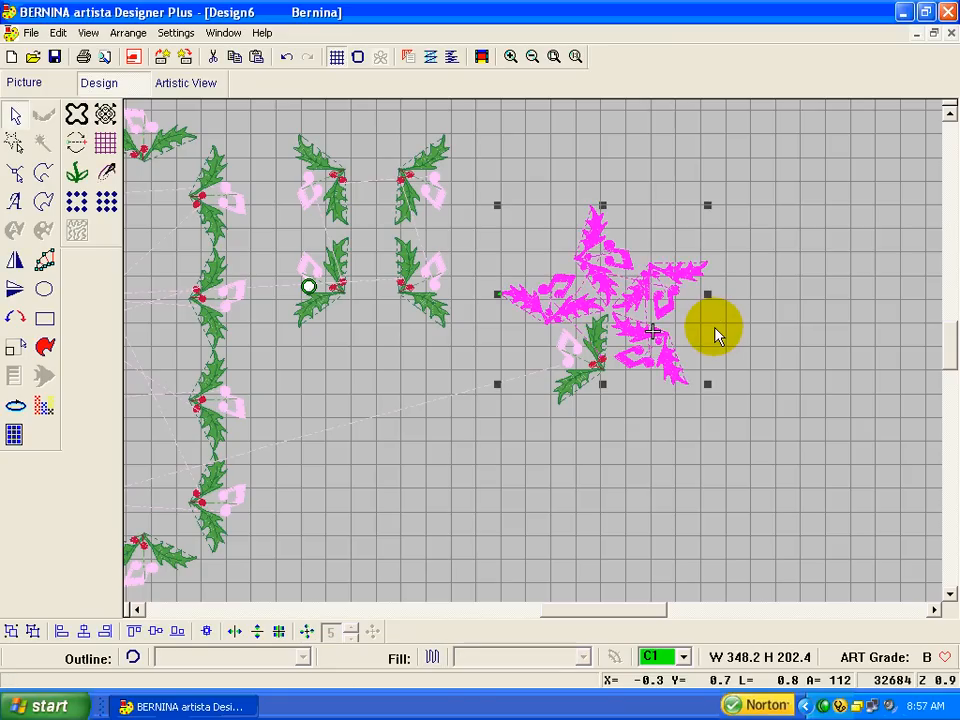
{"action": "left_click", "coordinate": [104, 112]}
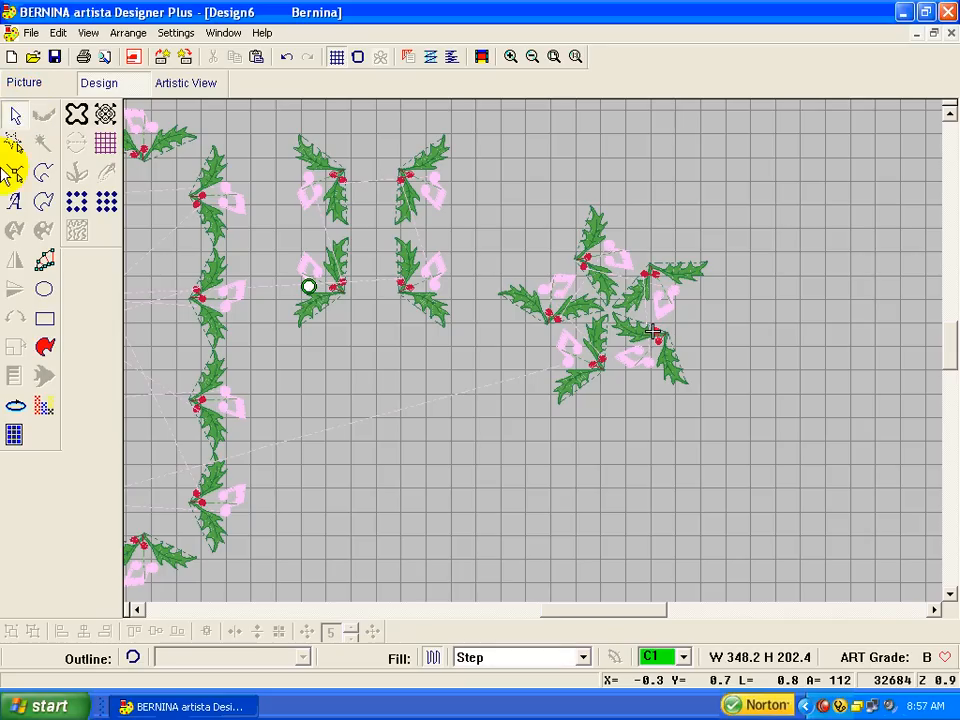
Move the wreath inside the holly border, select both, and align their centers.
{"action": "left_click", "coordinate": [670, 336]}
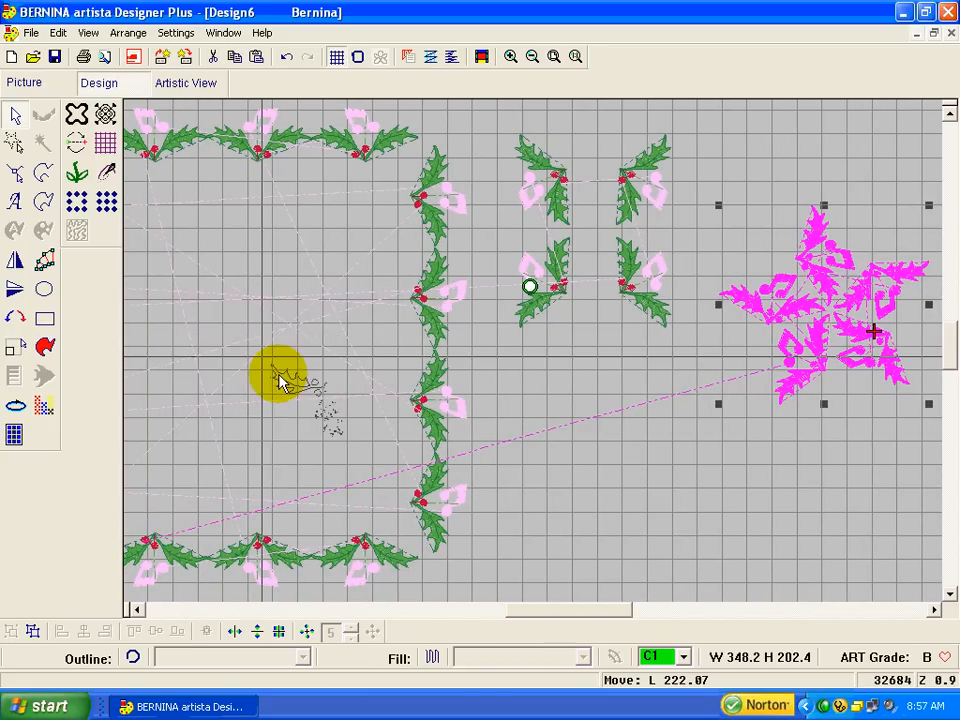
{"action": "left_click_drag", "start_coordinate": [876, 332], "coordinate": [280, 380]}
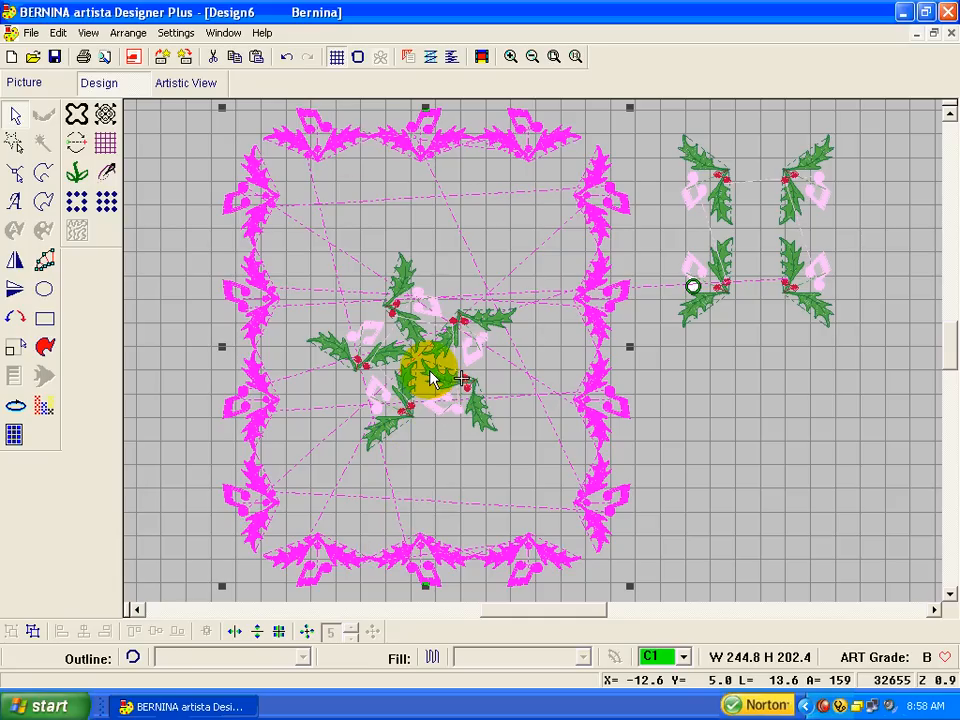
{"action": "left_click", "coordinate": [204, 632]}
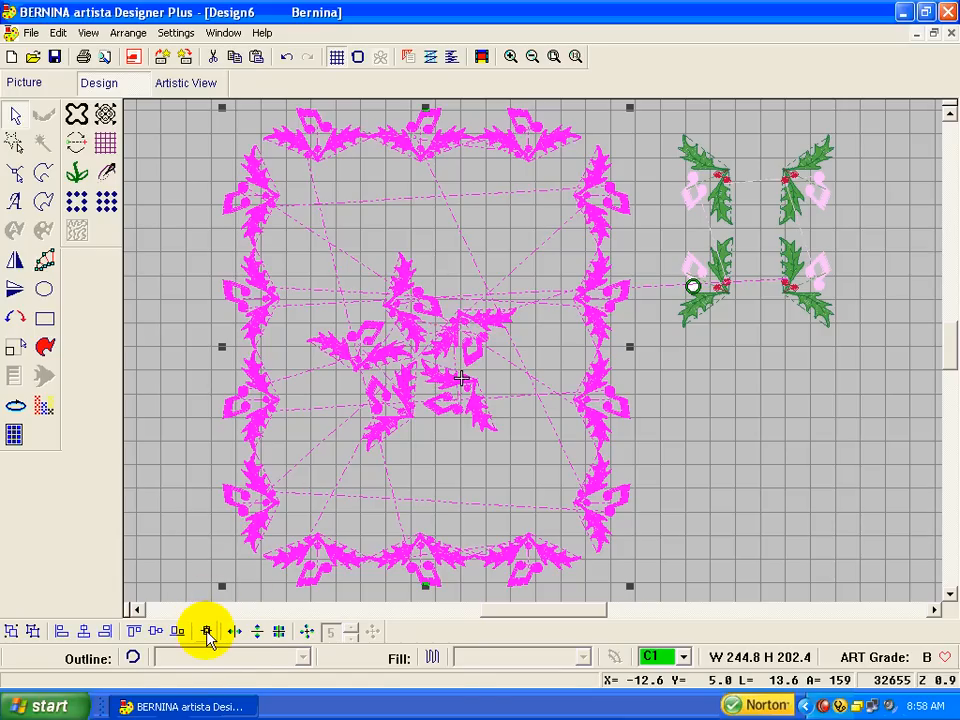
{"action": "mouse_move", "coordinate": [208, 632]}
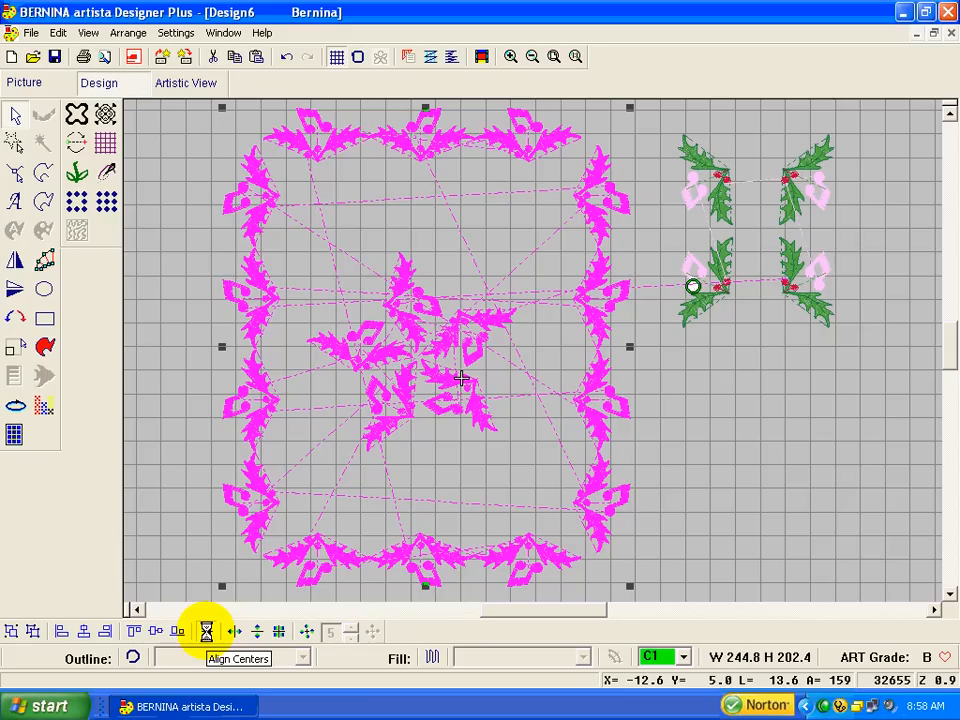
{"action": "left_click", "coordinate": [208, 632]}
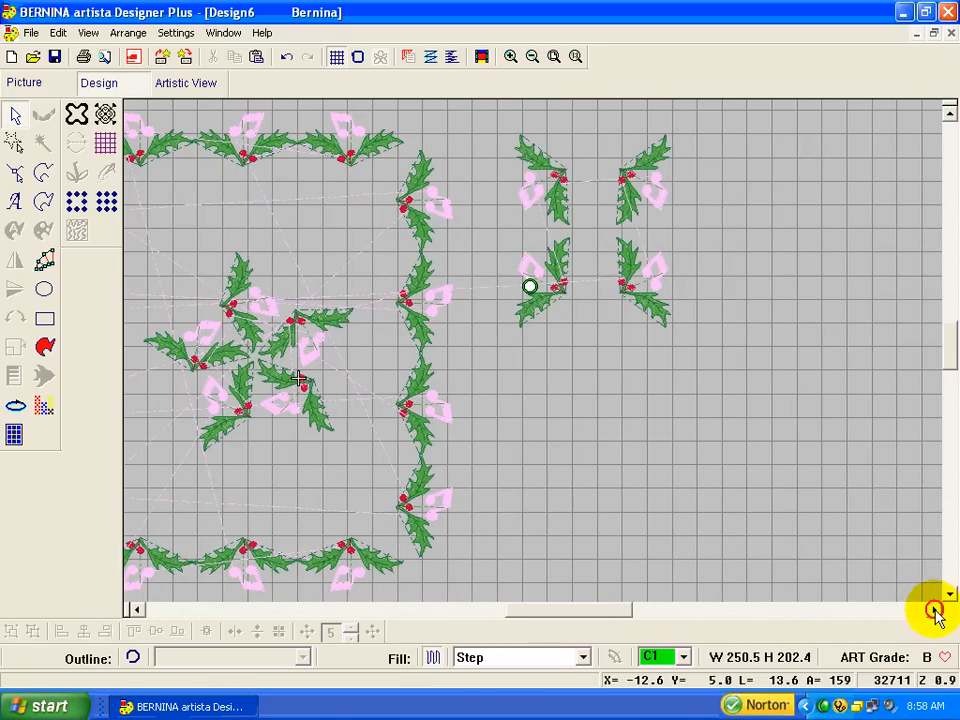
Move a second holly sprig into open space and set the Wreath tool to three copies.
{"action": "left_click", "coordinate": [932, 610]}
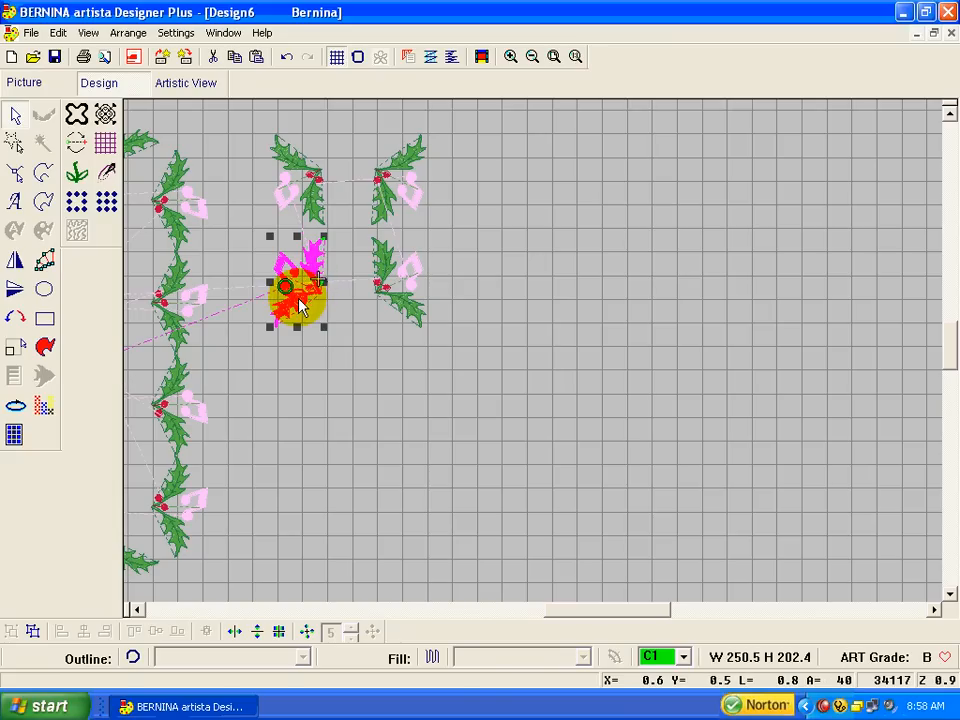
{"action": "left_click_drag", "start_coordinate": [296, 290], "coordinate": [668, 368]}
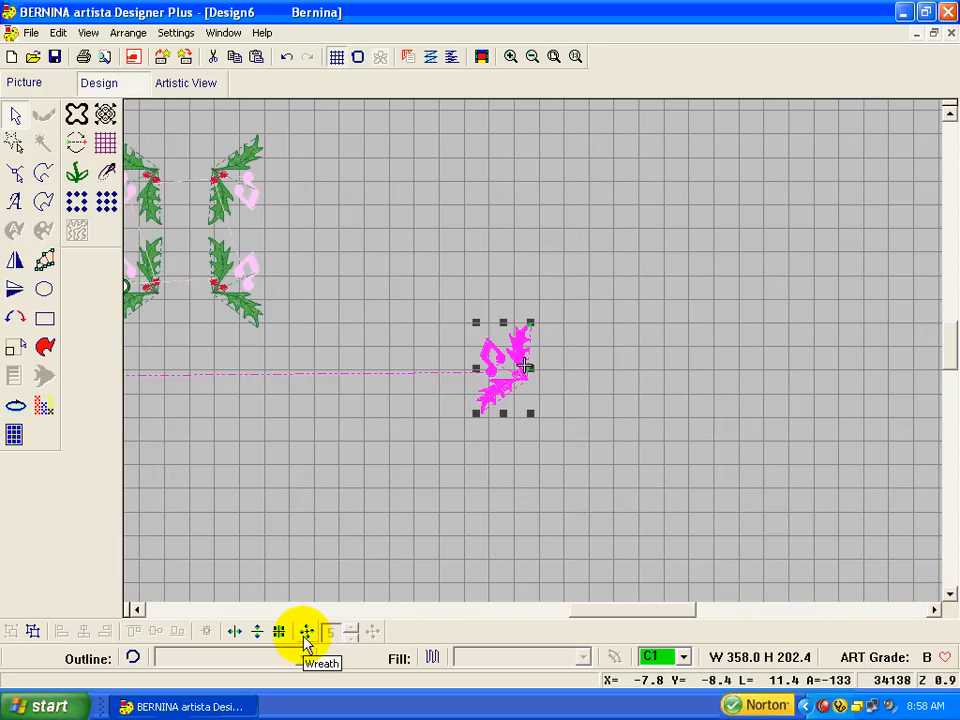
{"action": "left_click", "coordinate": [308, 632]}
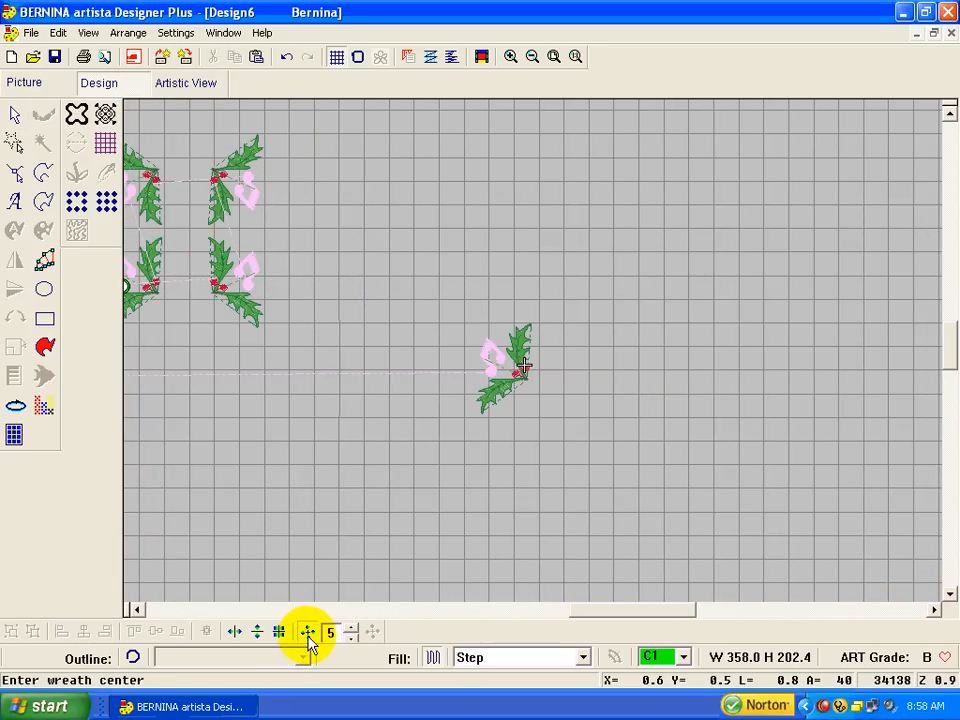
{"action": "mouse_move", "coordinate": [344, 640]}
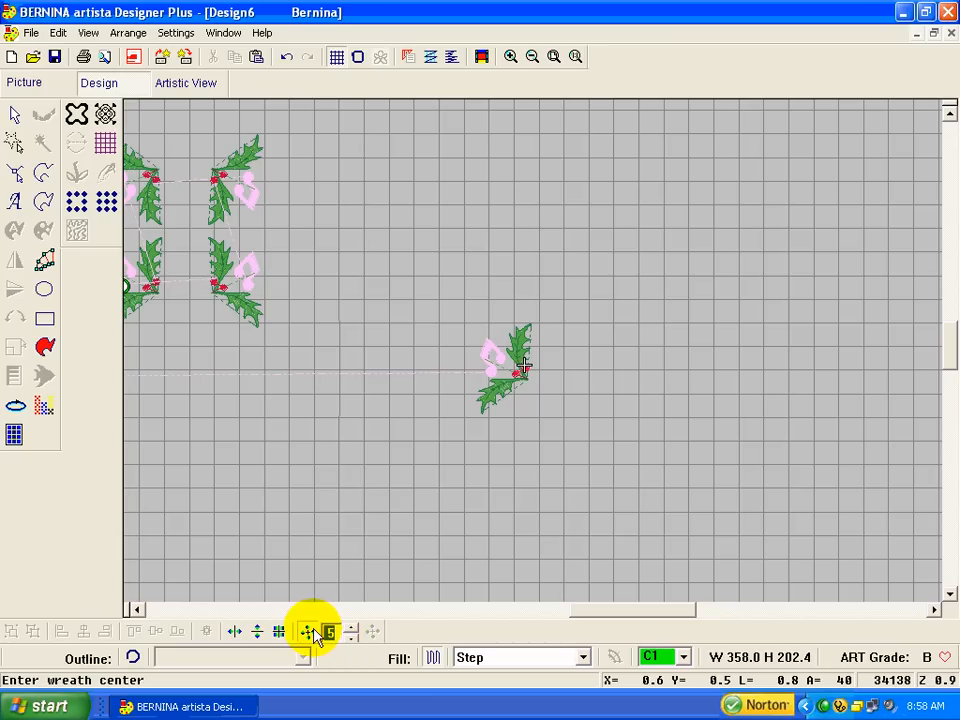
{"action": "mouse_move", "coordinate": [312, 632]}
{"action": "type", "text": "6"}
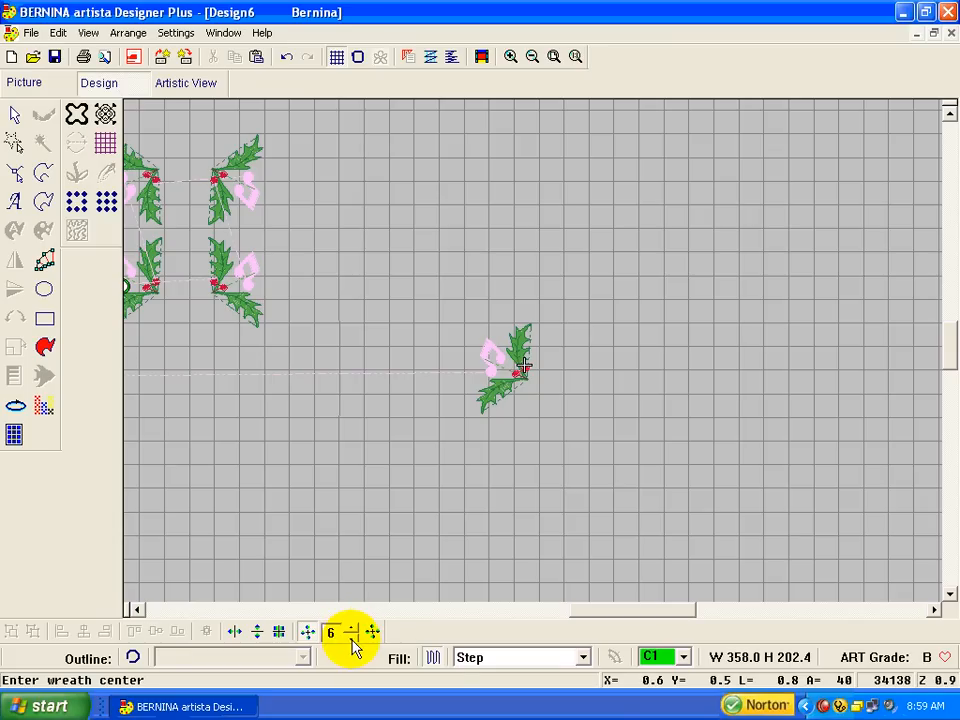
{"action": "left_click", "coordinate": [348, 636]}
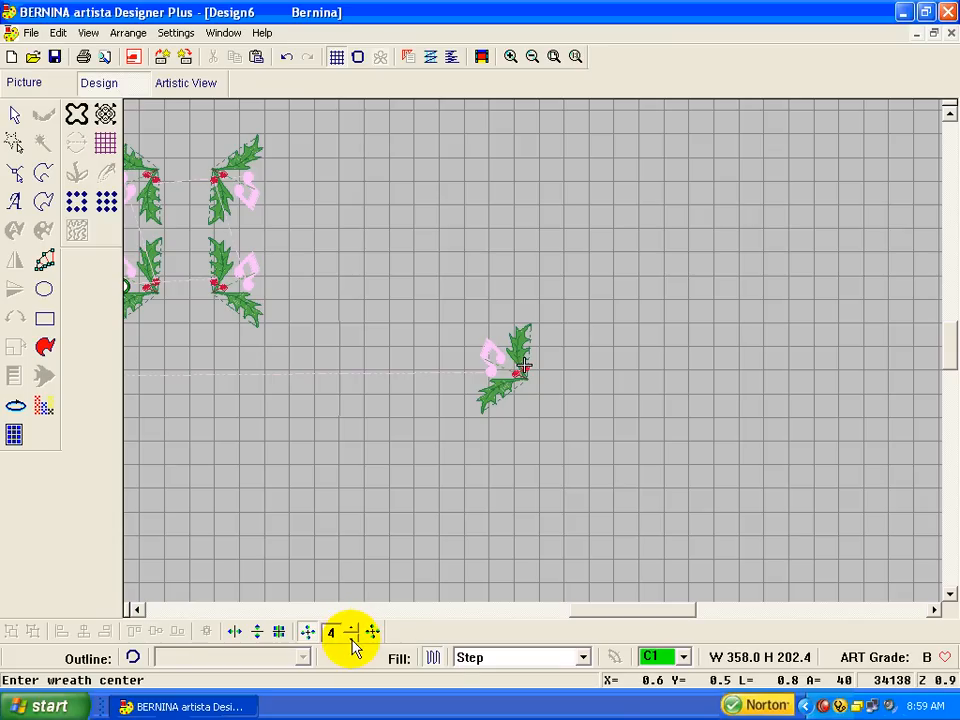
{"action": "left_click", "coordinate": [352, 628]}
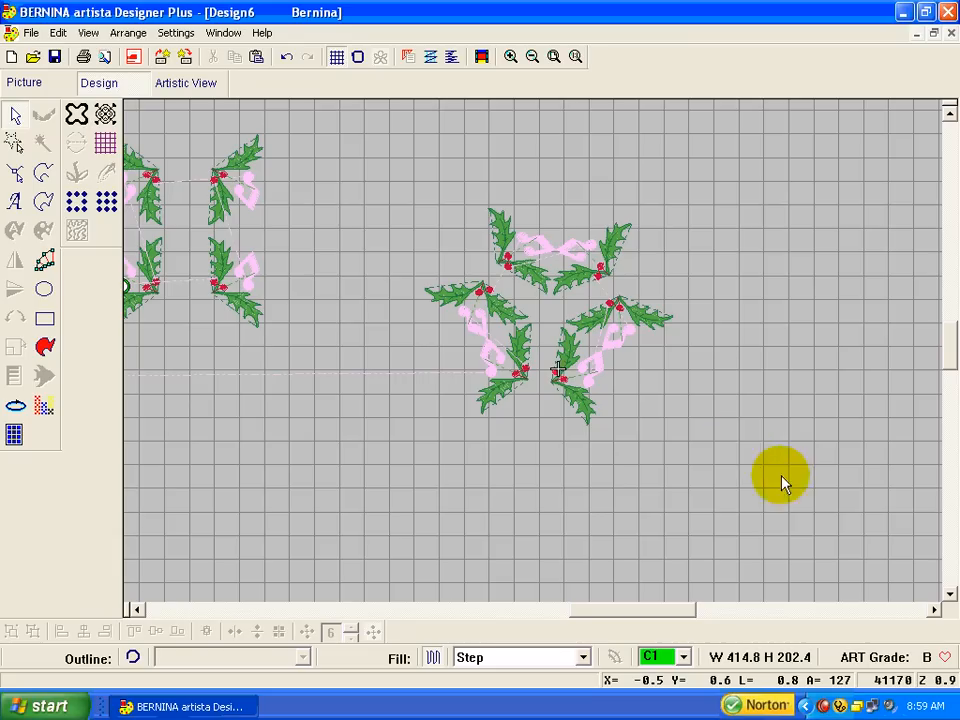
{"action": "mouse_move", "coordinate": [664, 340]}
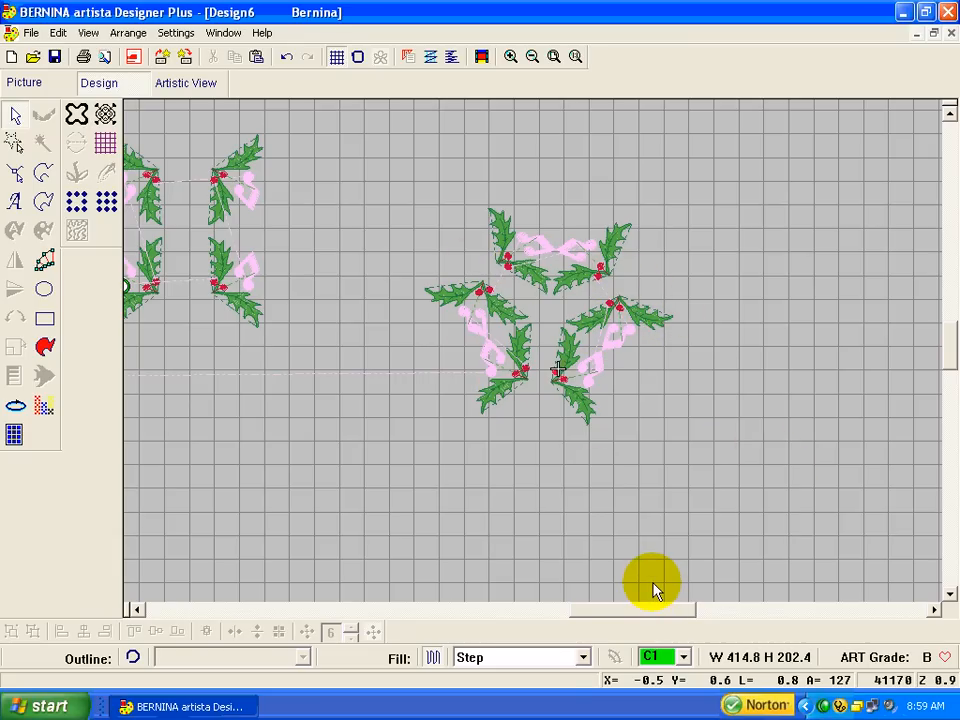
{"action": "mouse_move", "coordinate": [724, 496]}
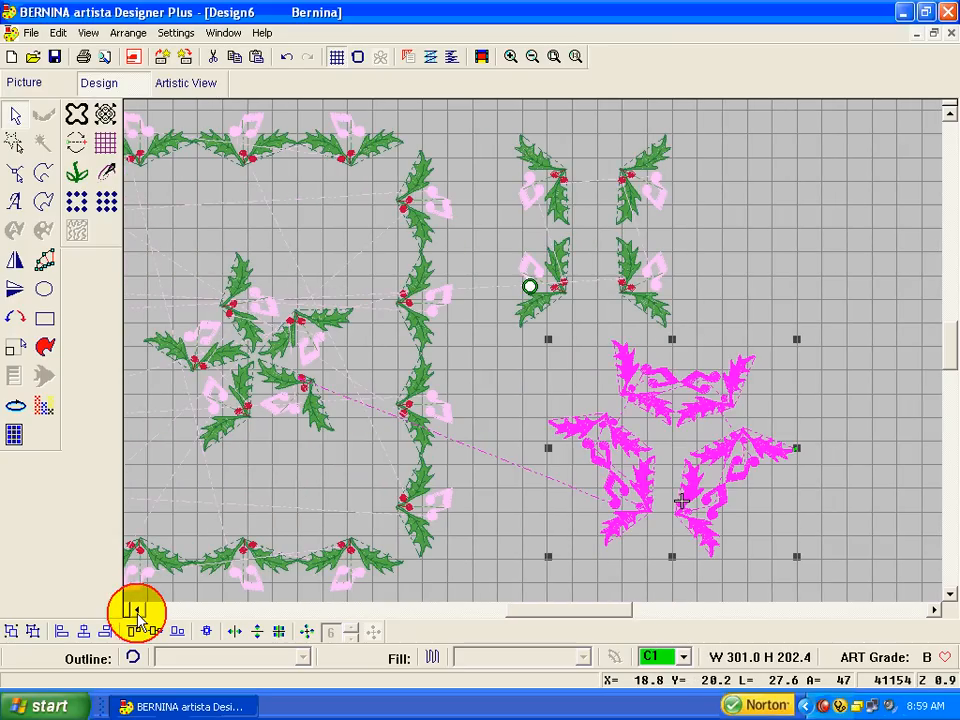
{"action": "left_click", "coordinate": [136, 612]}
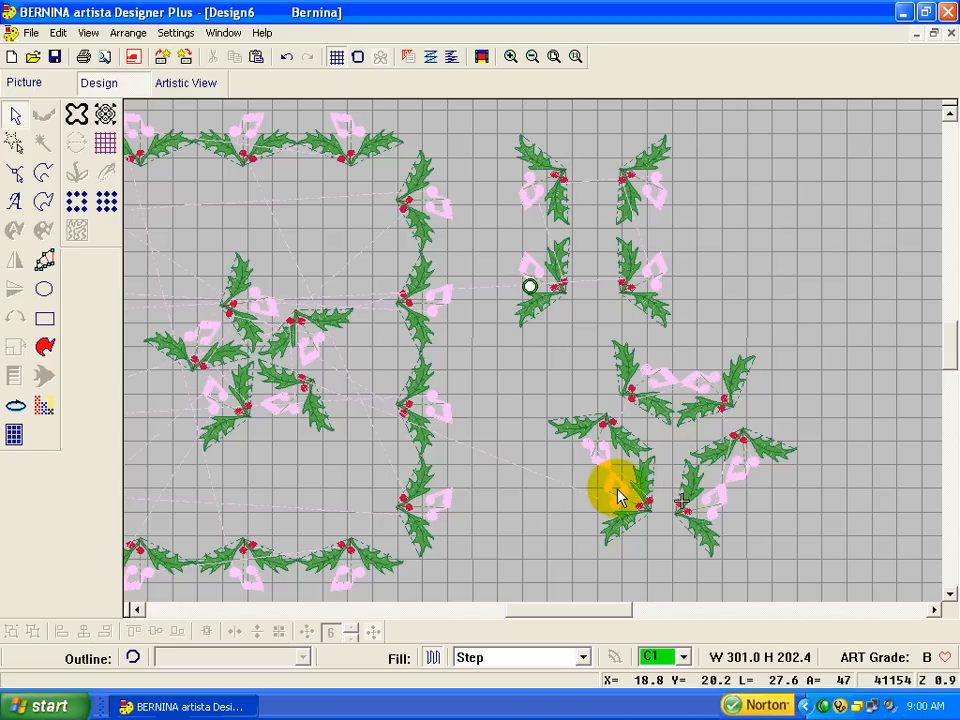
{"action": "mouse_move", "coordinate": [696, 410]}
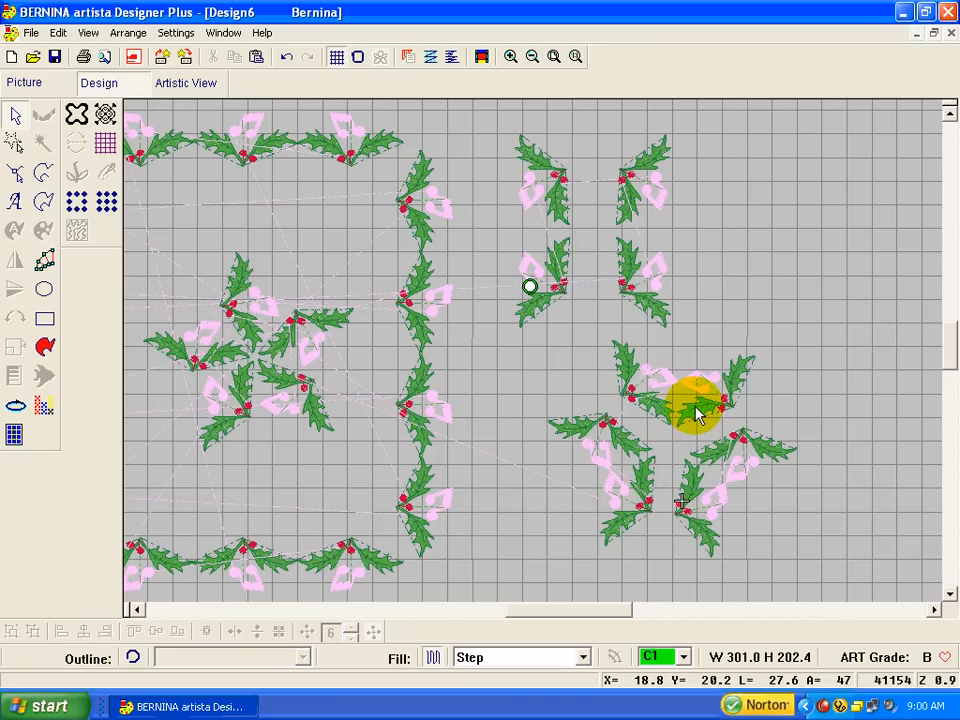
{"action": "mouse_move", "coordinate": [456, 296]}
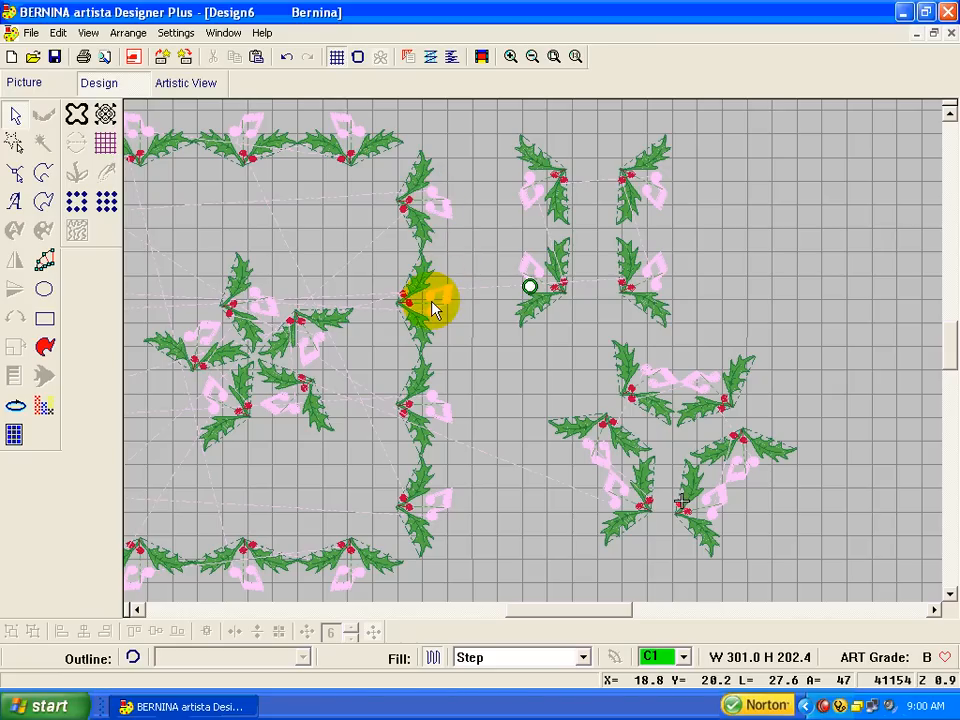
{"action": "mouse_move", "coordinate": [460, 240]}
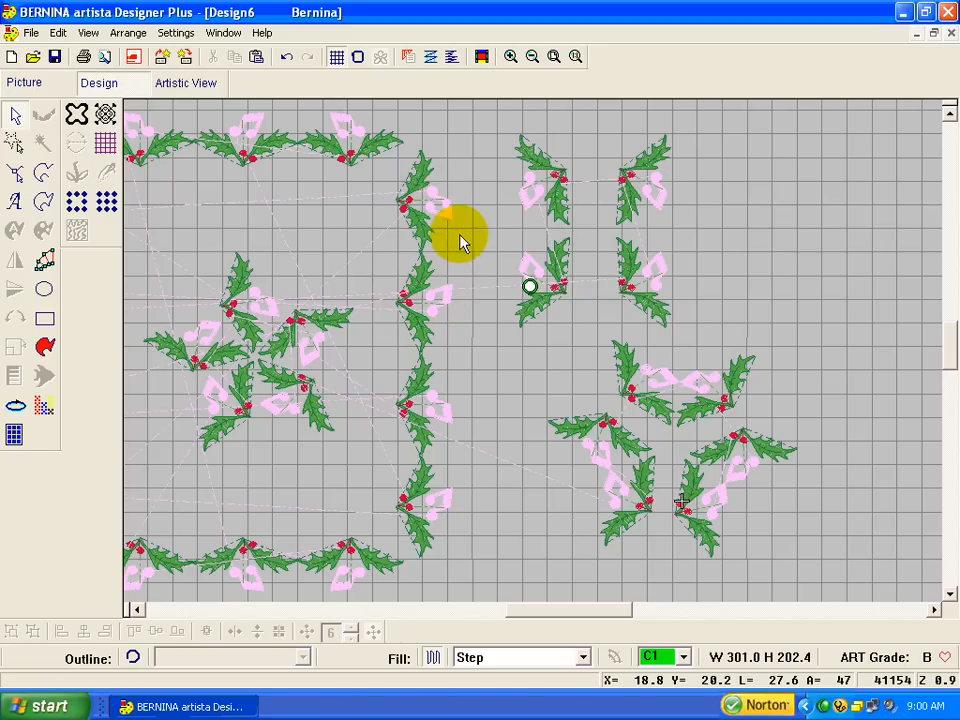
{"action": "mouse_move", "coordinate": [552, 332]}
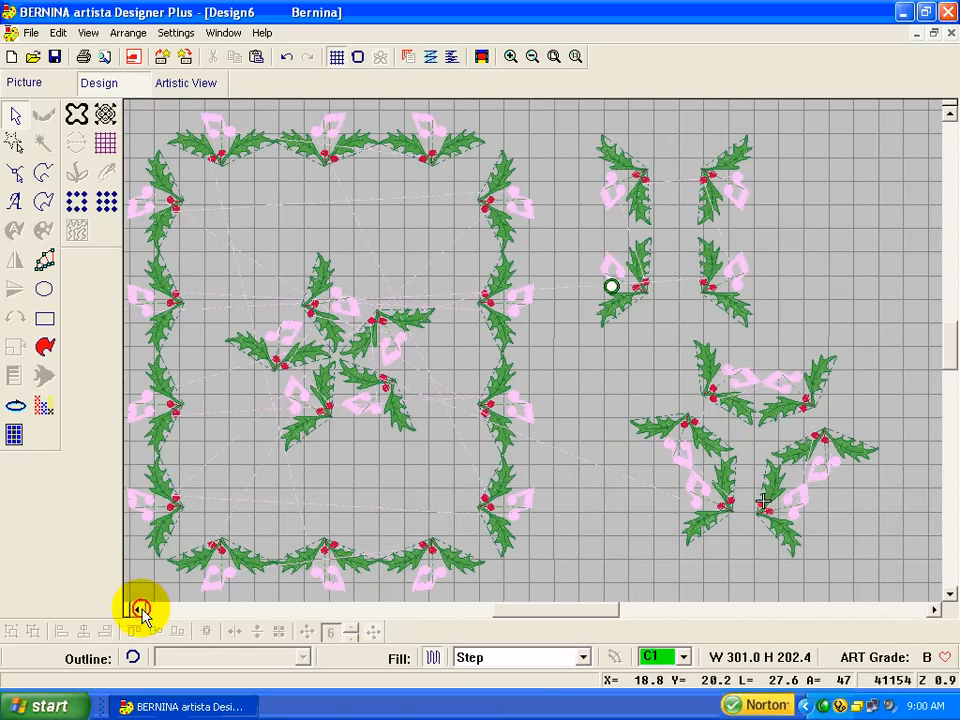
{"action": "mouse_move", "coordinate": [164, 400]}
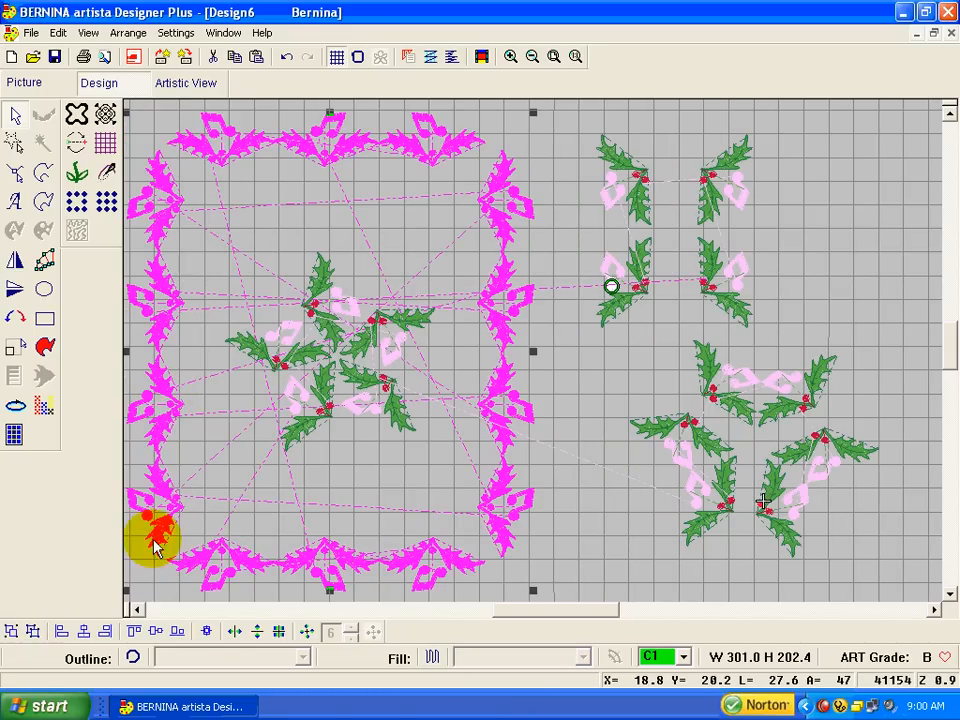
{"action": "mouse_move", "coordinate": [736, 570]}
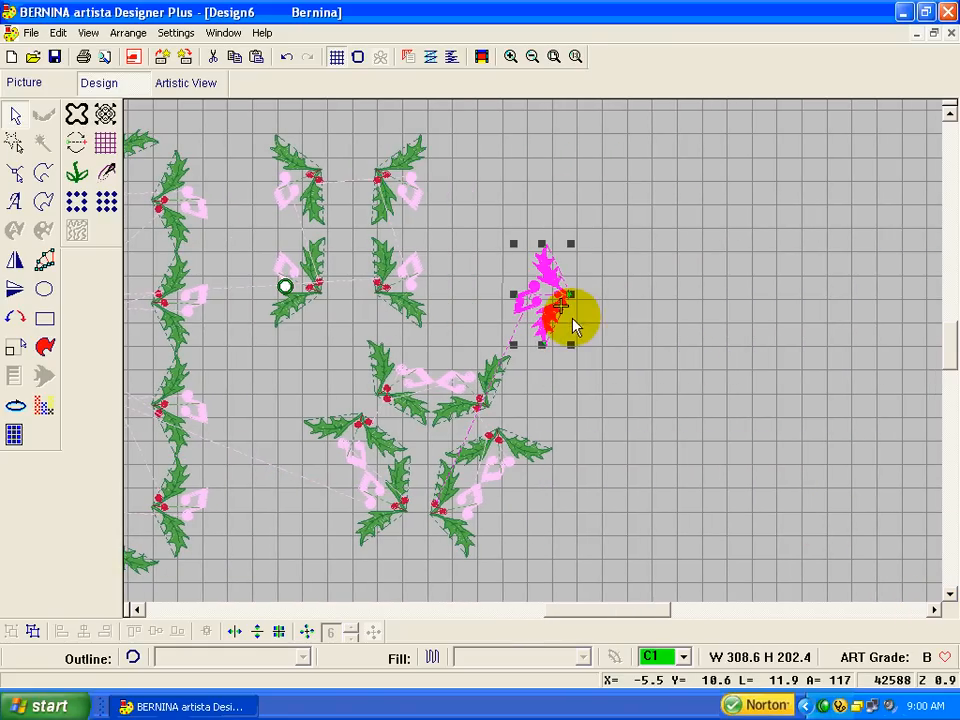
Move a holly sprig to the right side and place a second sprig below it.
{"action": "left_click_drag", "start_coordinate": [576, 320], "coordinate": [710, 460]}
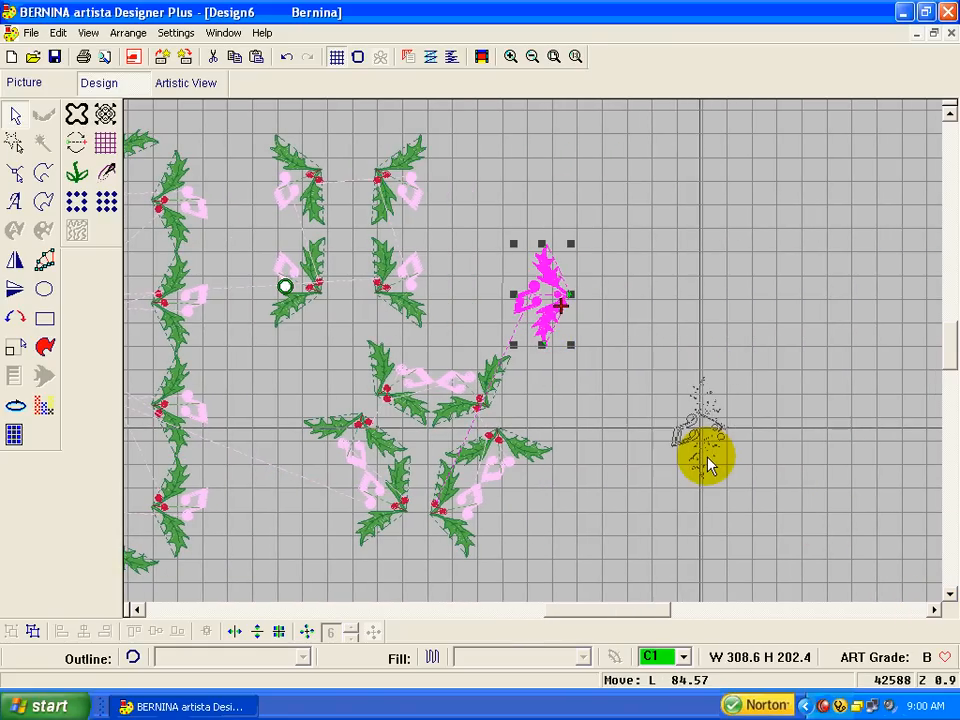
{"action": "left_click_drag", "start_coordinate": [540, 296], "coordinate": [708, 440]}
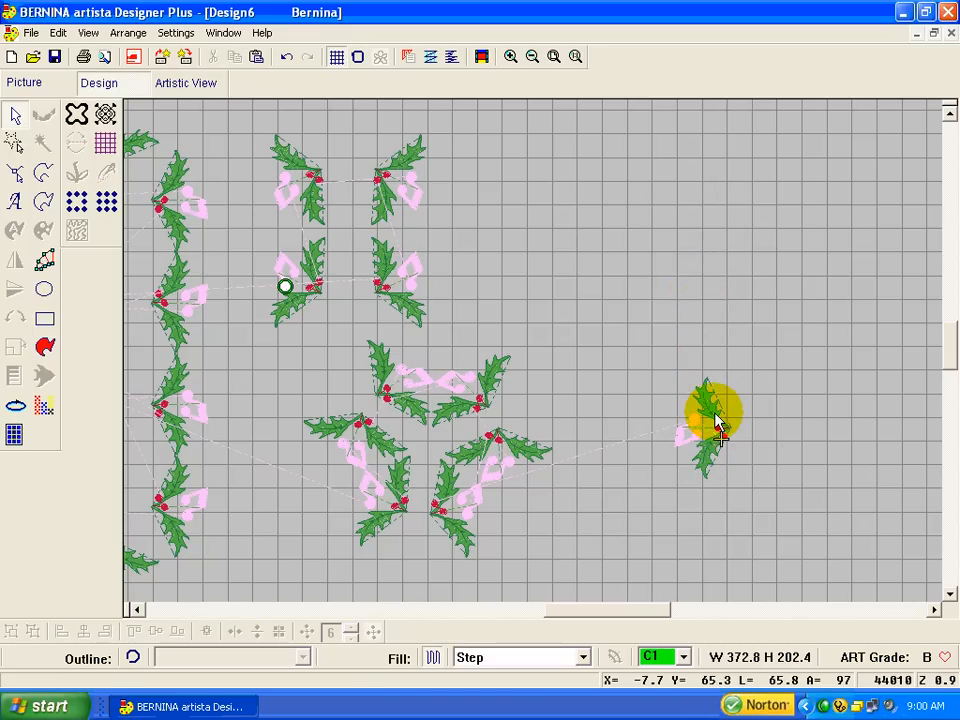
{"action": "left_click_drag", "start_coordinate": [710, 414], "coordinate": [702, 428]}
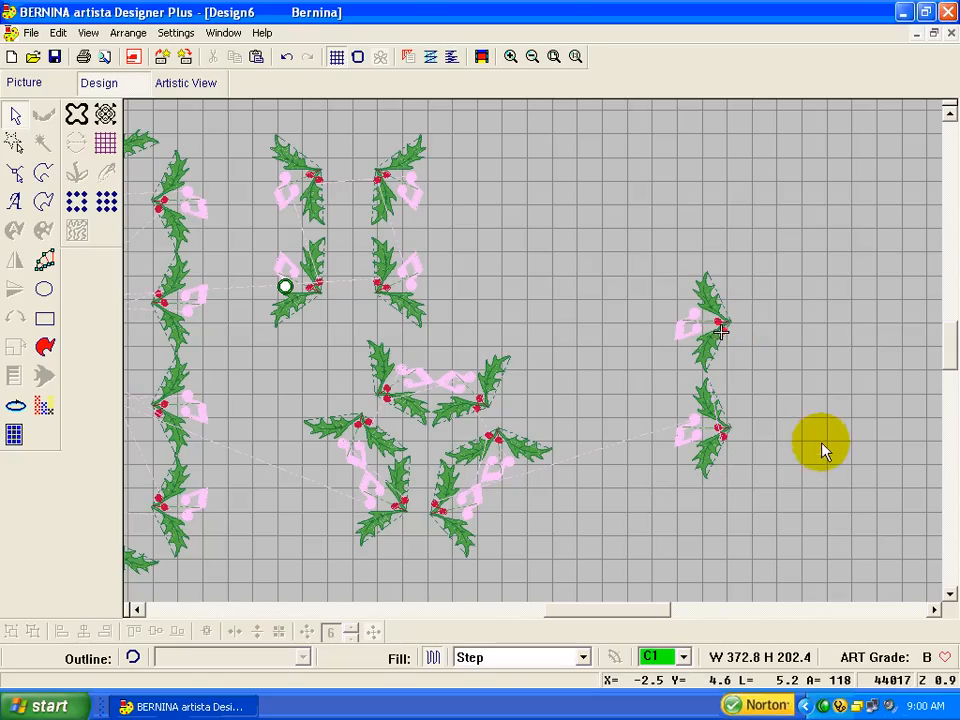
Select both sprigs, duplicate them via Edit, and move the copies up to extend the strip.
{"action": "left_click", "coordinate": [704, 330]}
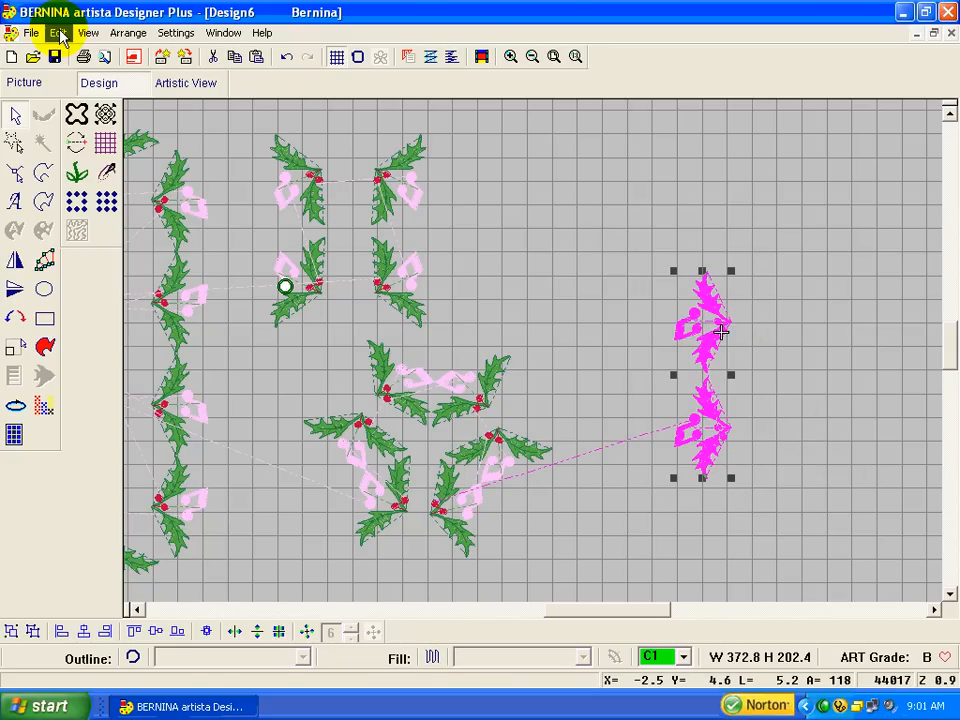
{"action": "left_click", "coordinate": [56, 32]}
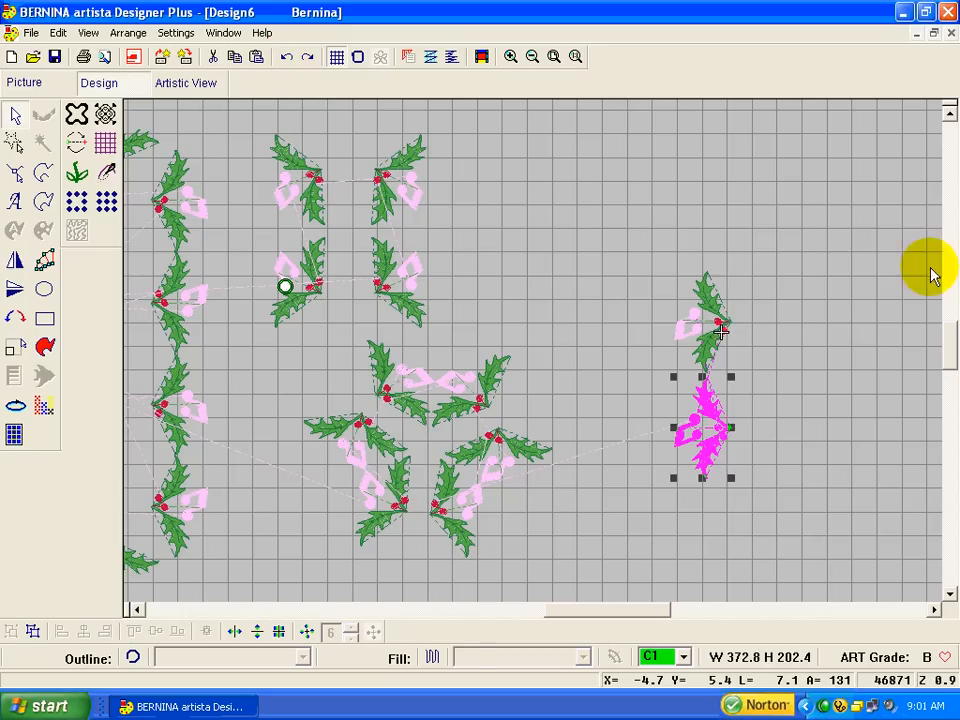
{"action": "mouse_move", "coordinate": [720, 332]}
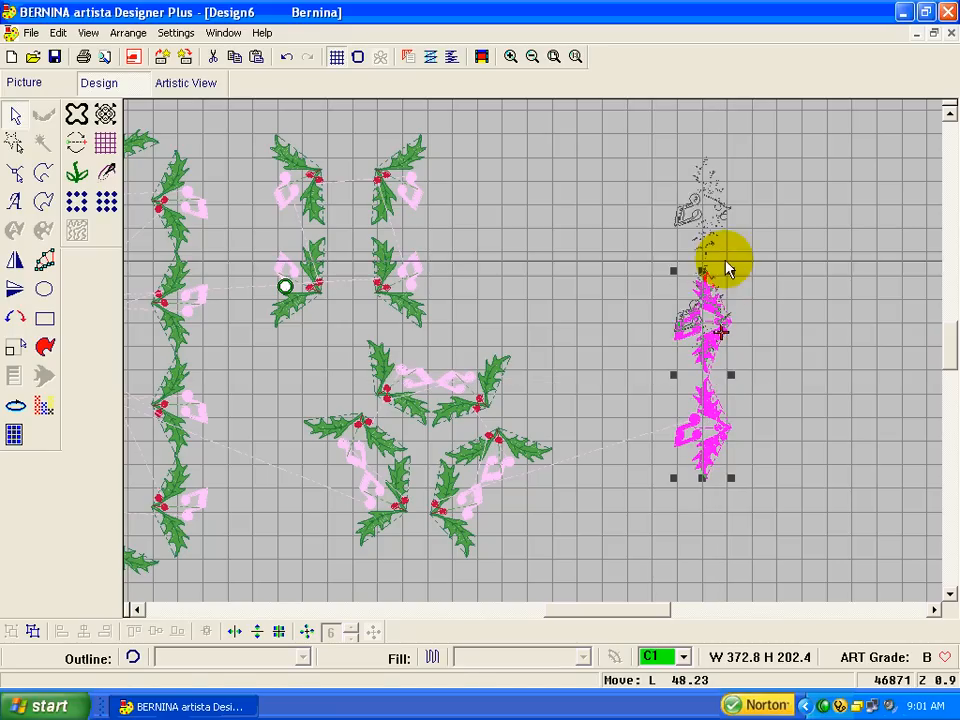
{"action": "left_click_drag", "start_coordinate": [720, 270], "coordinate": [720, 170]}
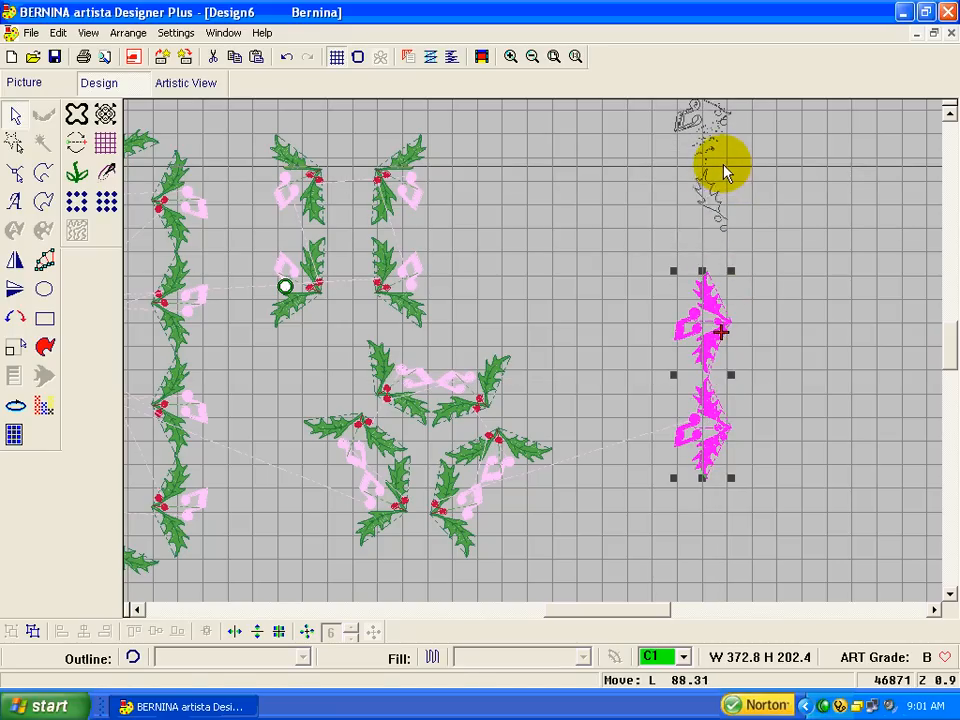